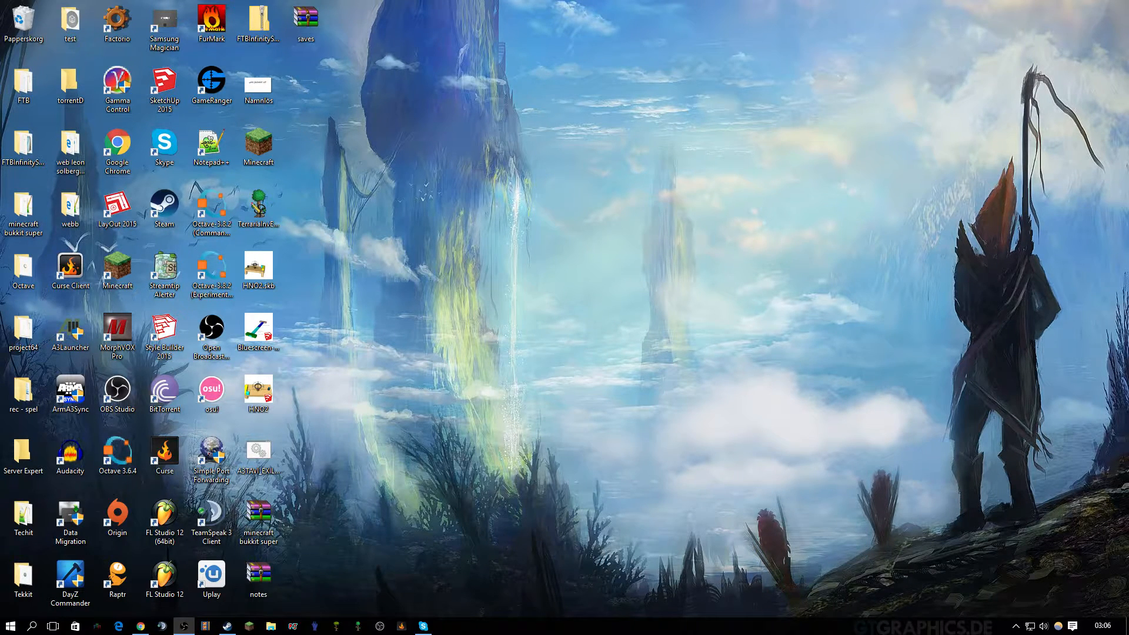
pyautogui.moveTo(405, 506)
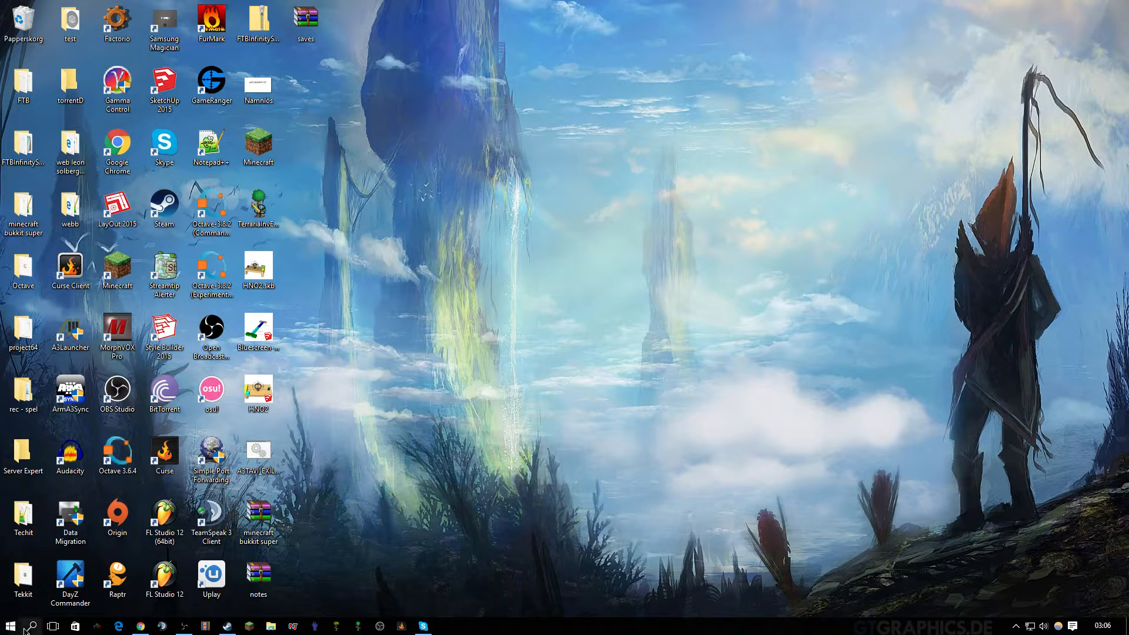
# Search Windows for %appdata% so the AppData folder appears as best match.
pyautogui.click(31, 625)
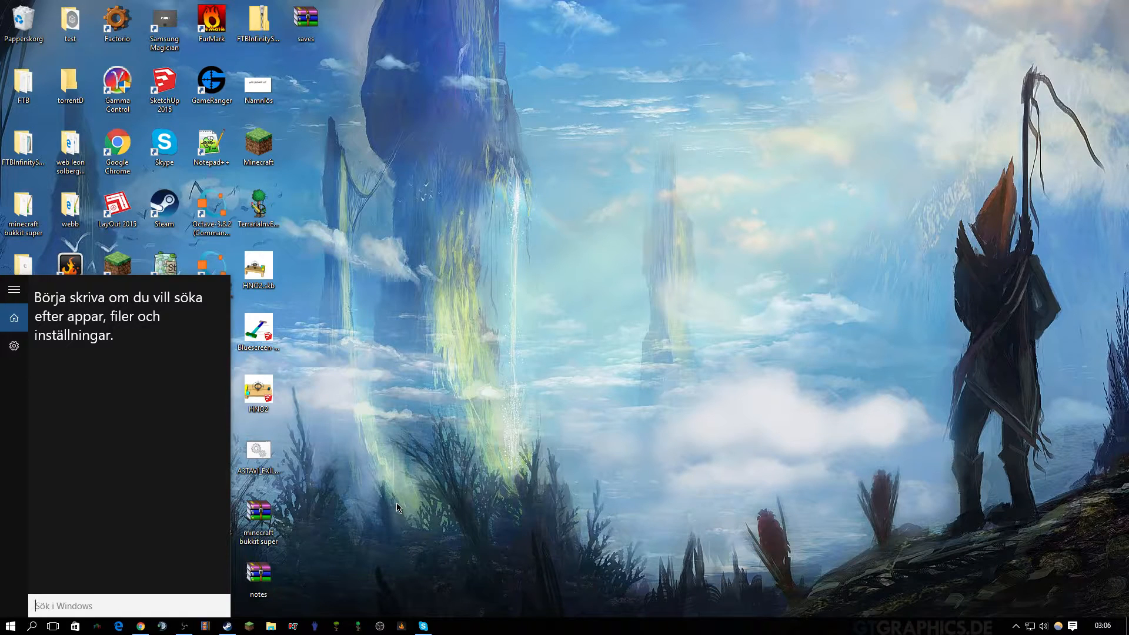
pyautogui.write('%%')
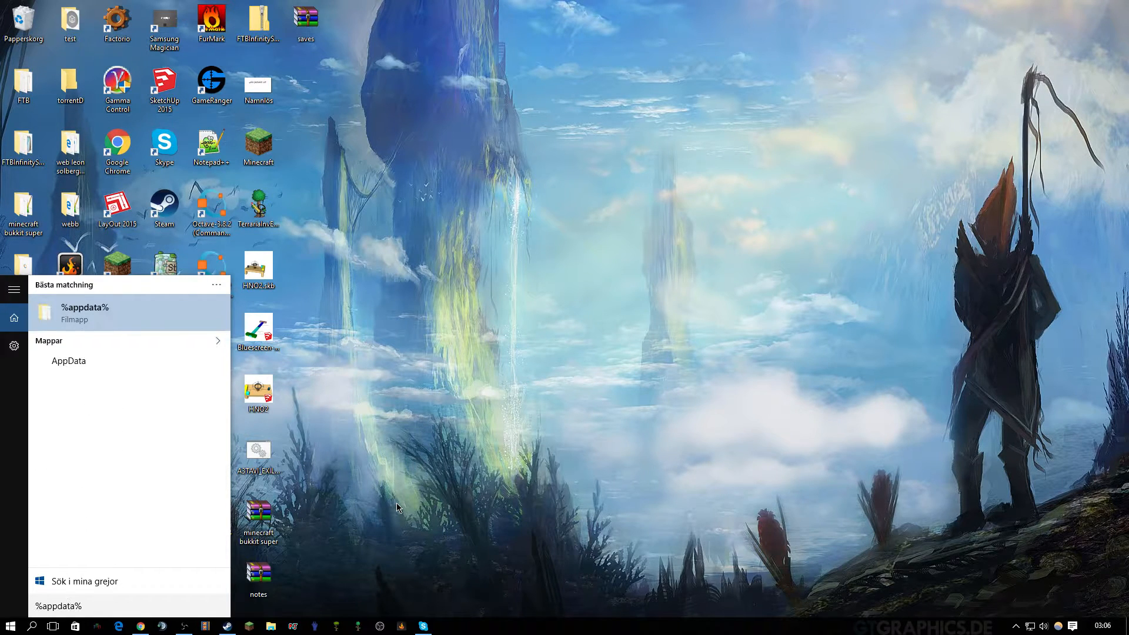
# Navigate from AppData through Roaming and Factorio into the mods folder.
pyautogui.press('Enter')
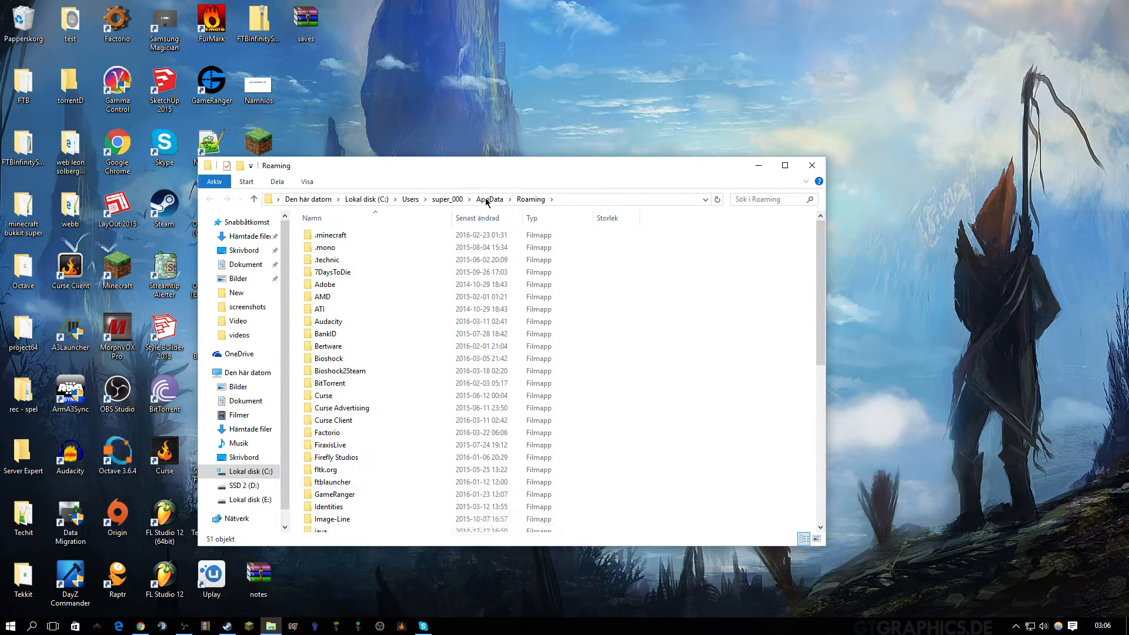
pyautogui.click(489, 199)
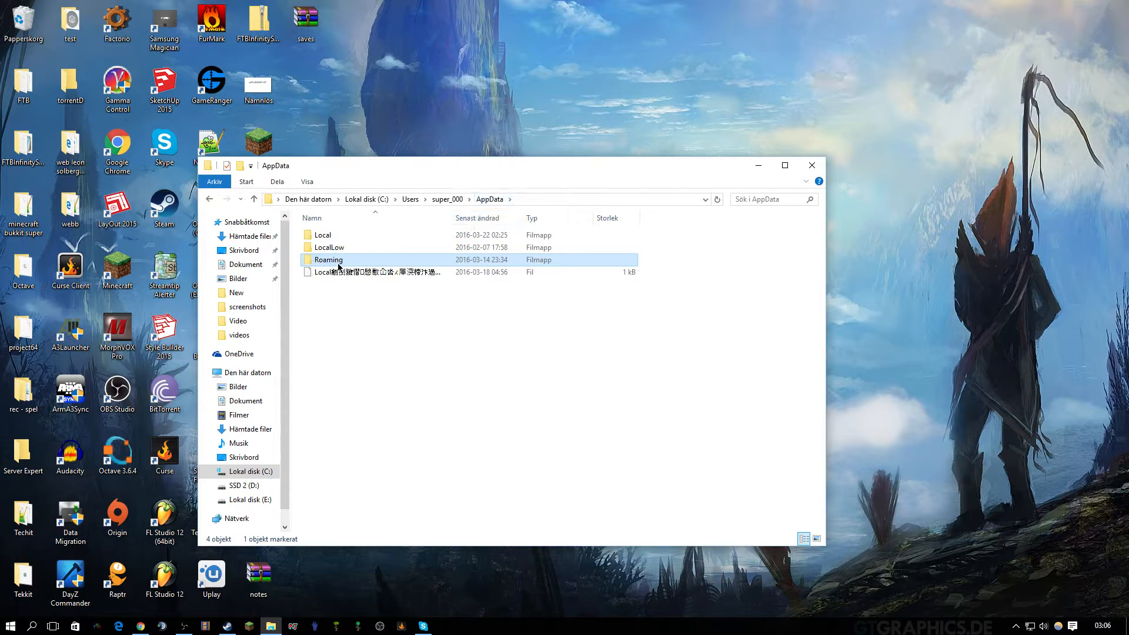
pyautogui.doubleClick(329, 258)
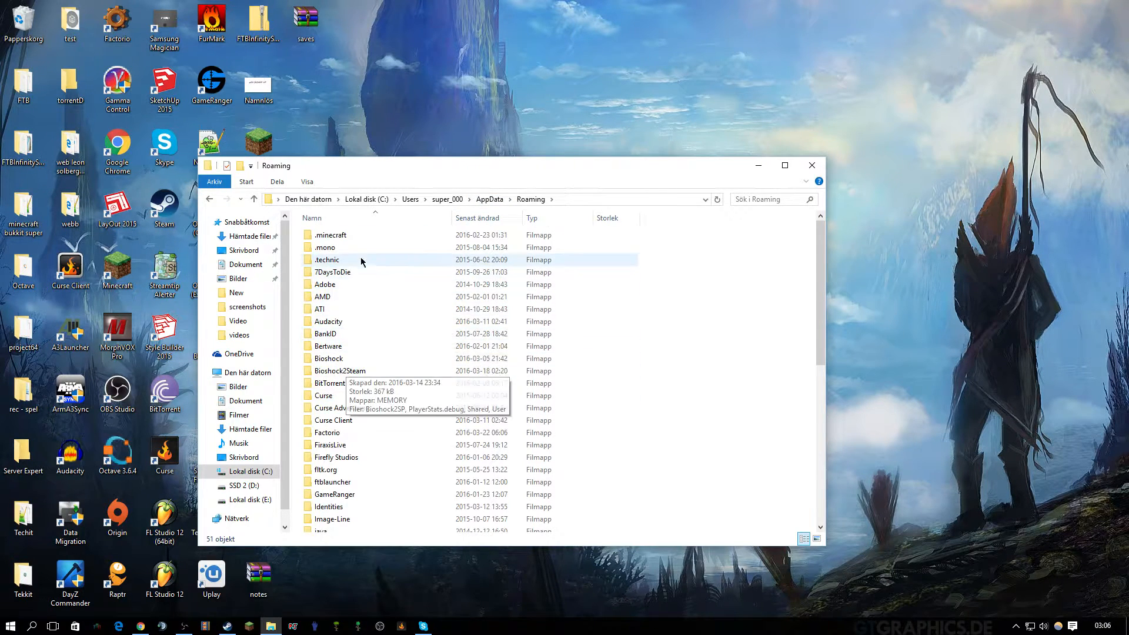
pyautogui.doubleClick(330, 234)
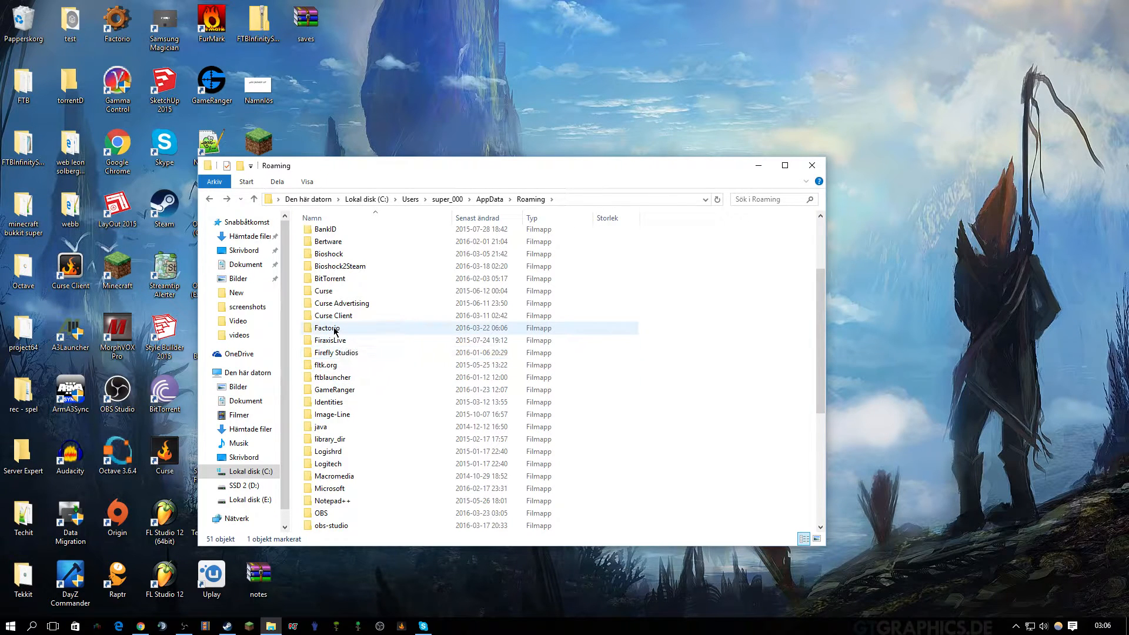
pyautogui.doubleClick(327, 326)
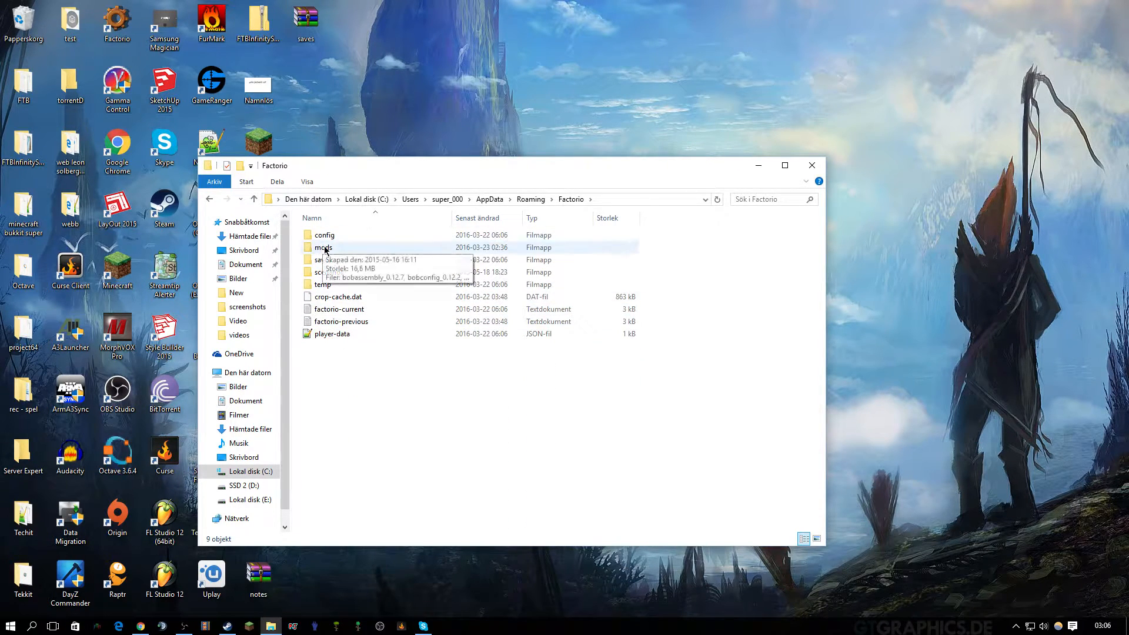
pyautogui.doubleClick(323, 247)
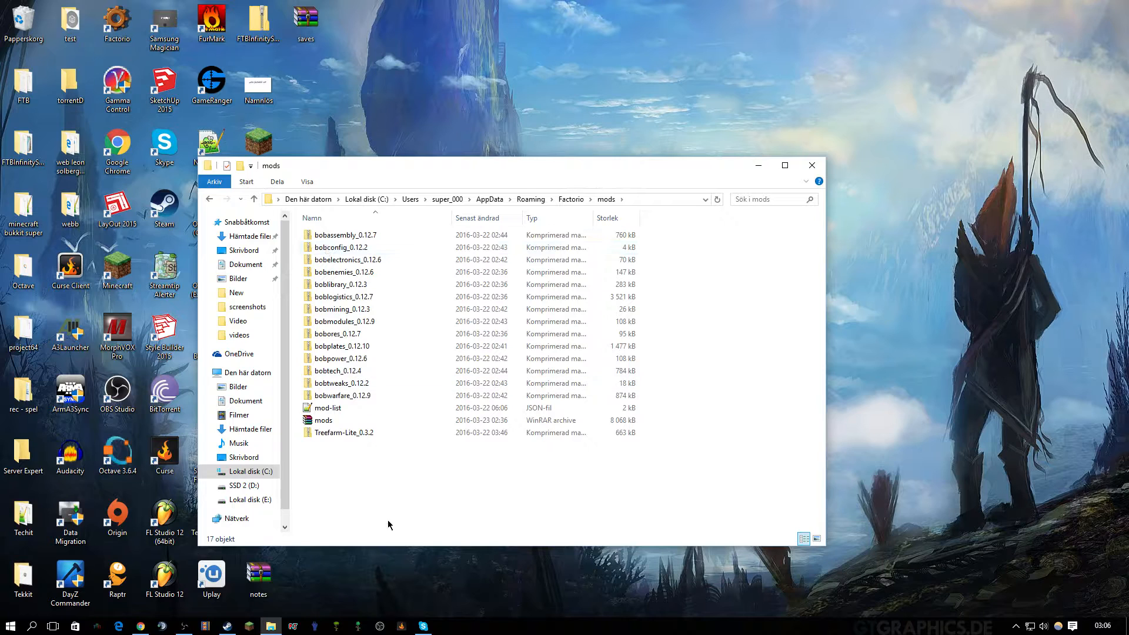
pyautogui.moveTo(372, 482)
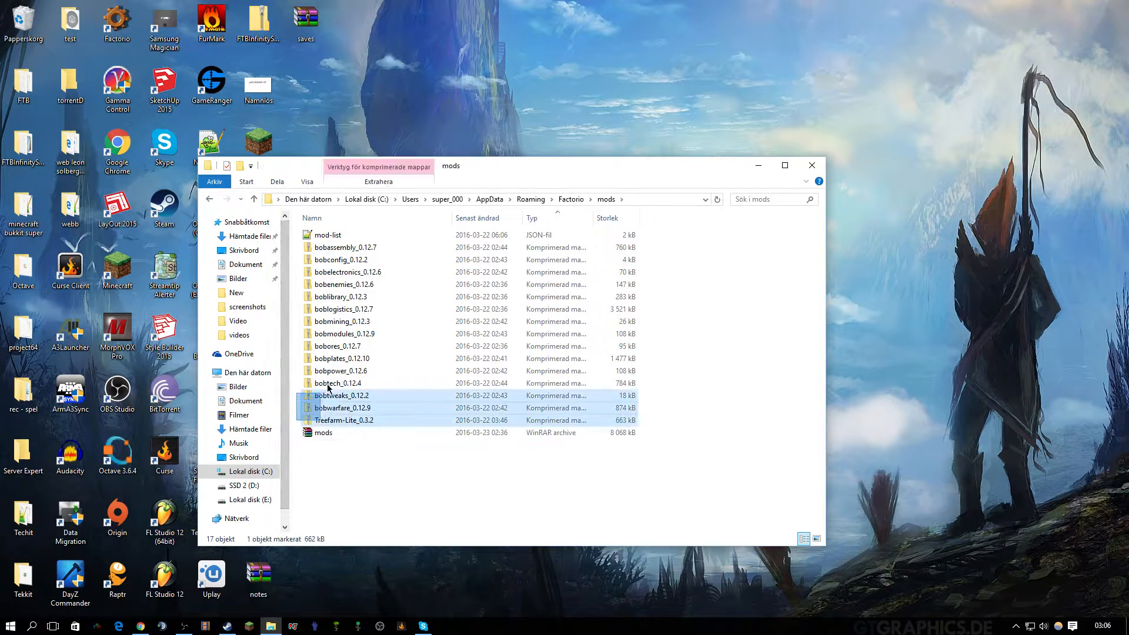
# Select all 17 mod archives to review them, then clear the selection.
pyautogui.press('ctrl+a')
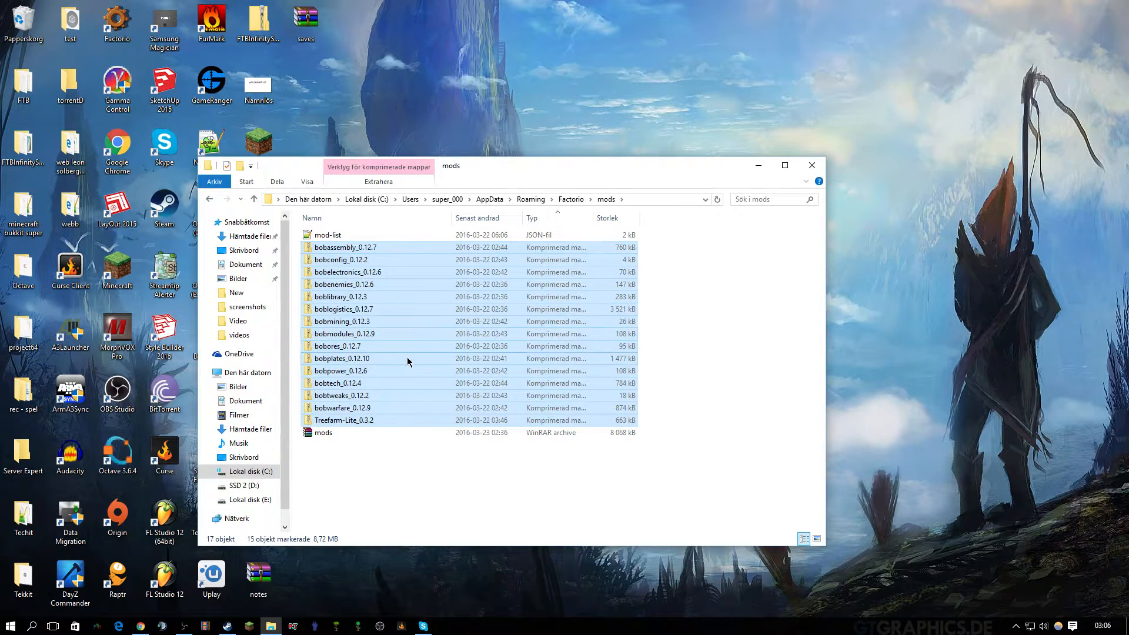
pyautogui.click(344, 334)
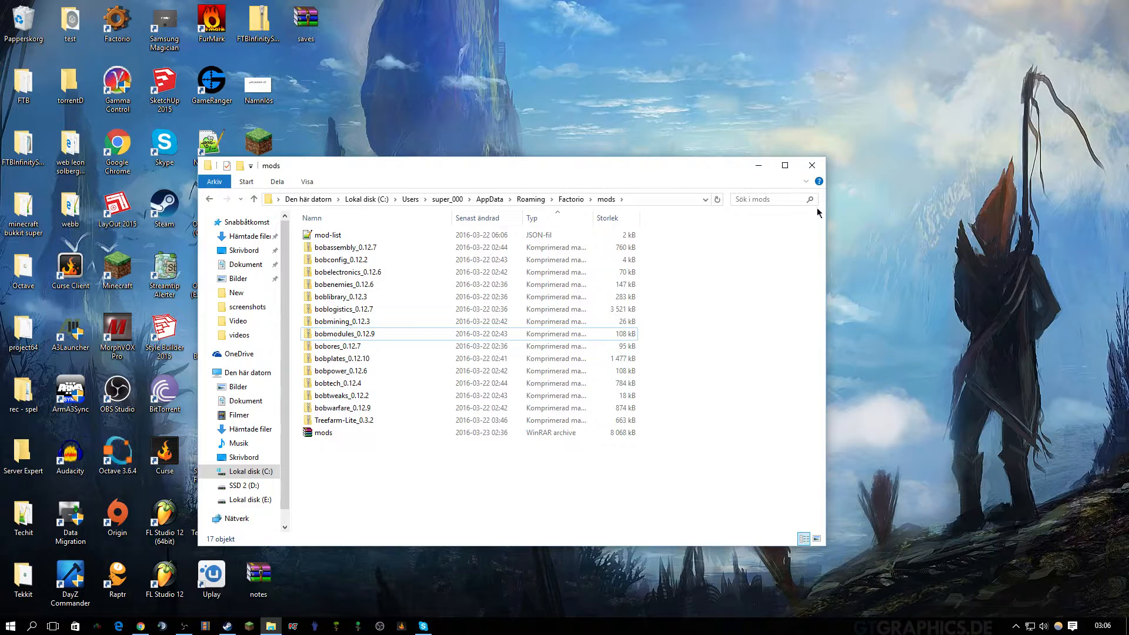
# Minimize File Explorer and launch Factorio from the Steam library.
pyautogui.click(811, 165)
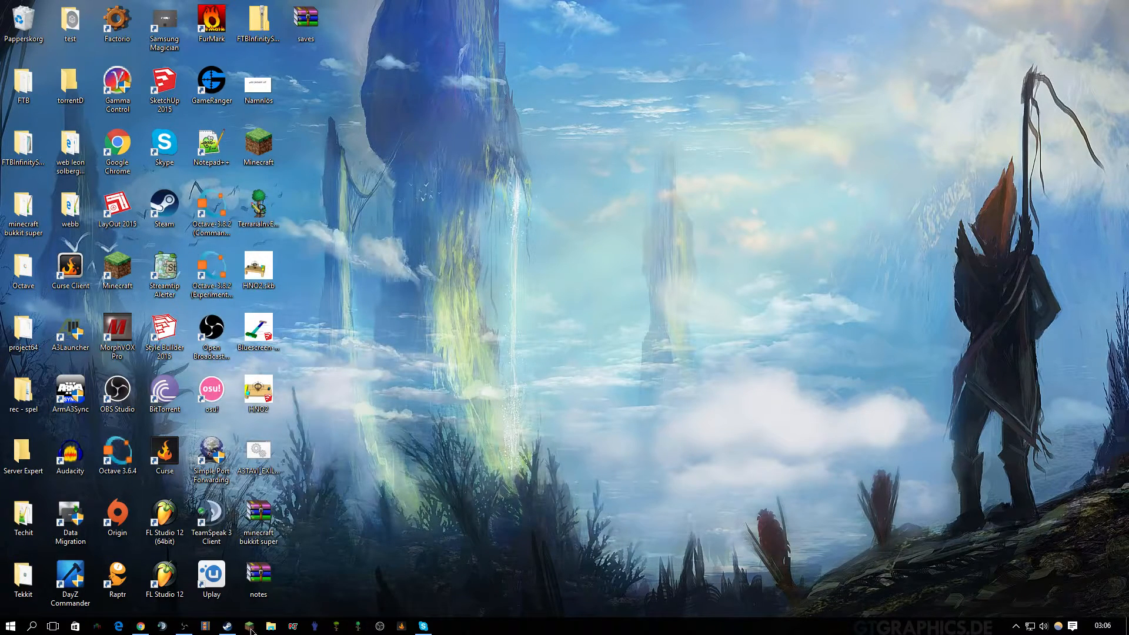
pyautogui.click(226, 626)
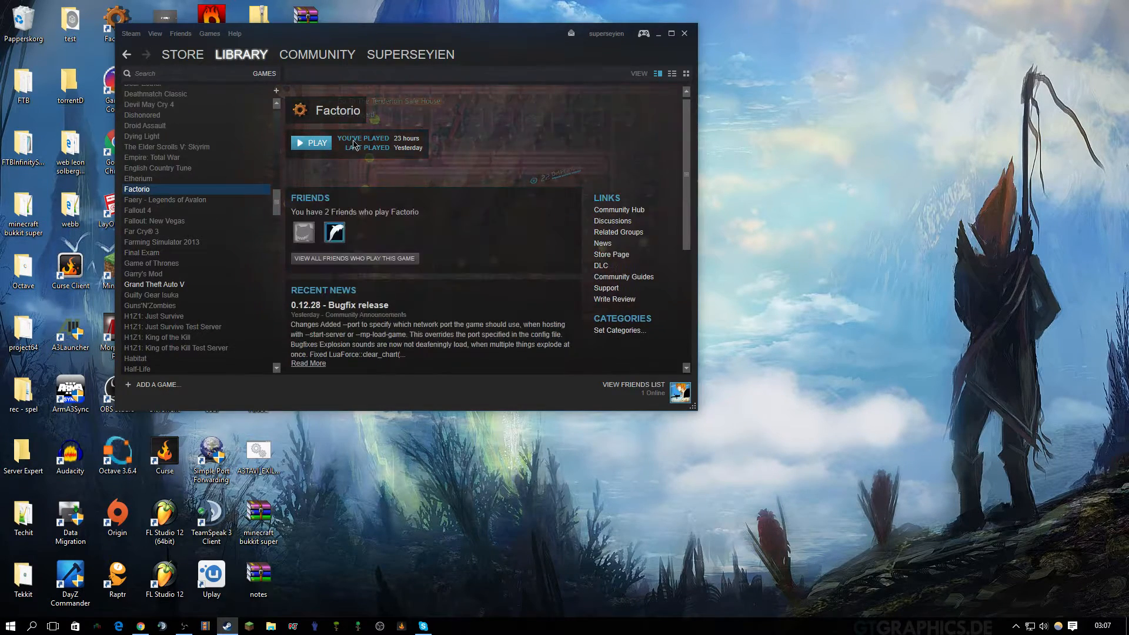
pyautogui.click(310, 142)
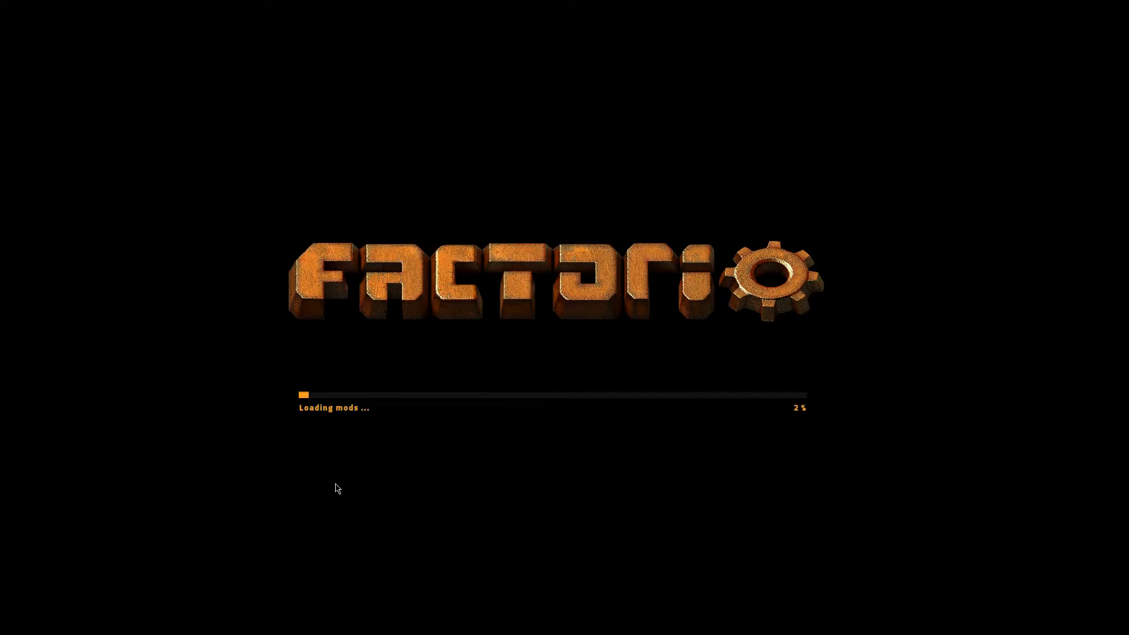
pyautogui.moveTo(466, 420)
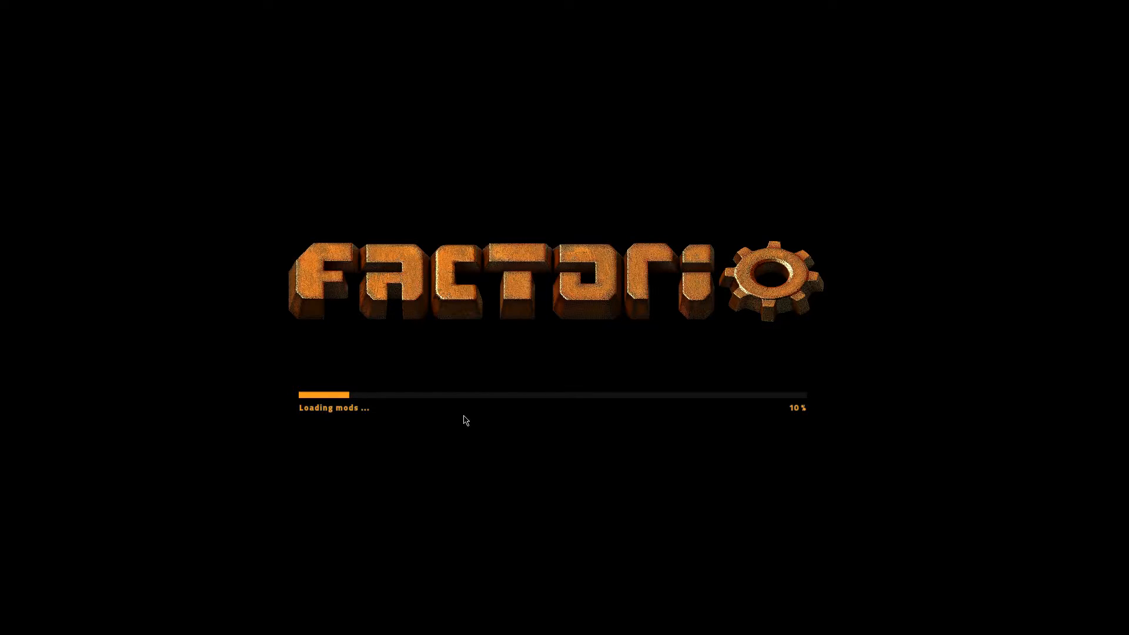
pyautogui.moveTo(418, 527)
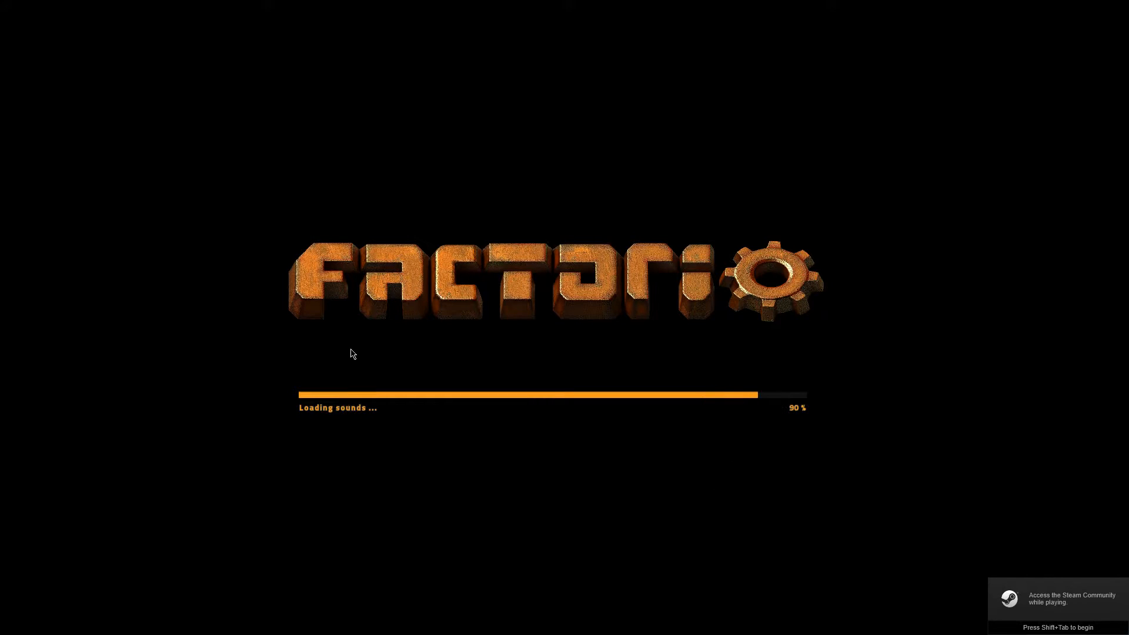
pyautogui.moveTo(654, 450)
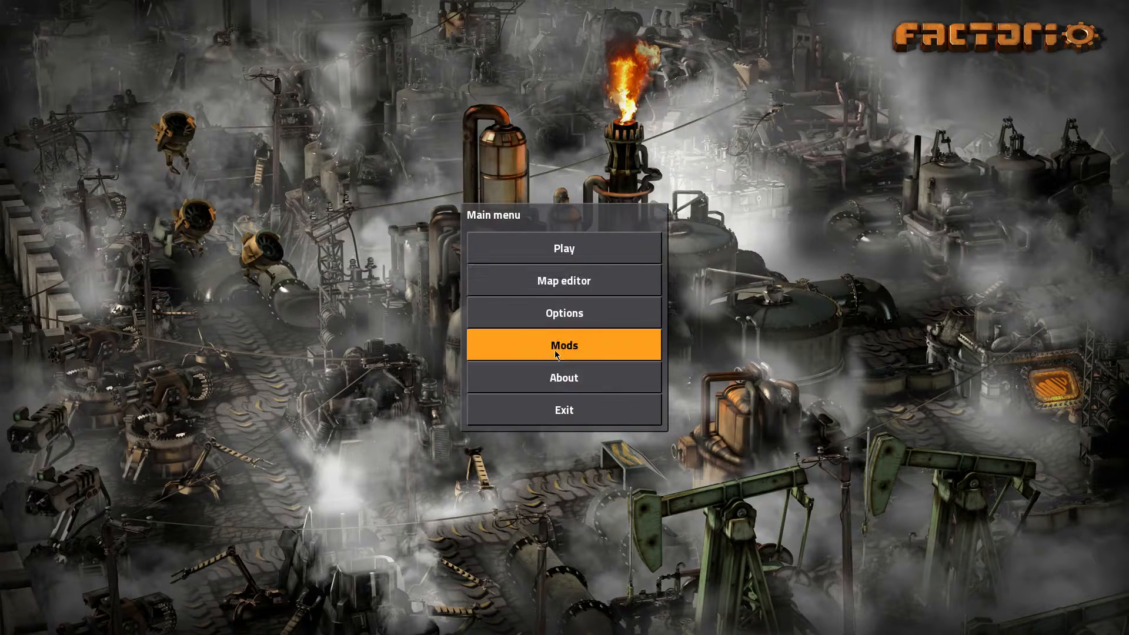
# In the Mods screen, select Bob's Tech and toggle it to Disabled.
pyautogui.click(564, 344)
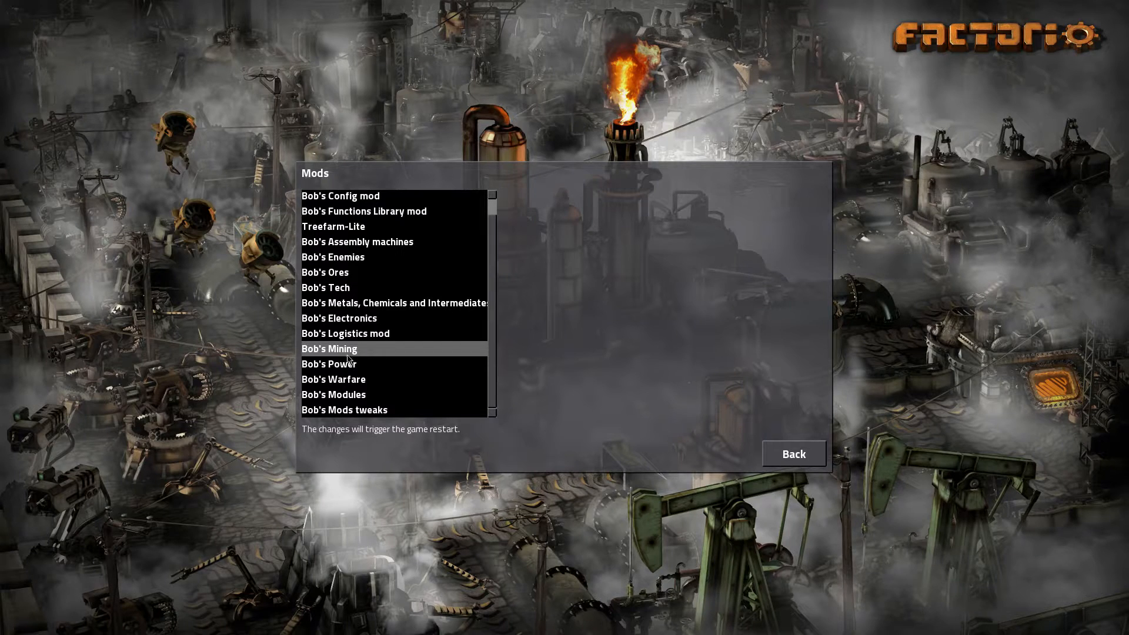
pyautogui.click(325, 287)
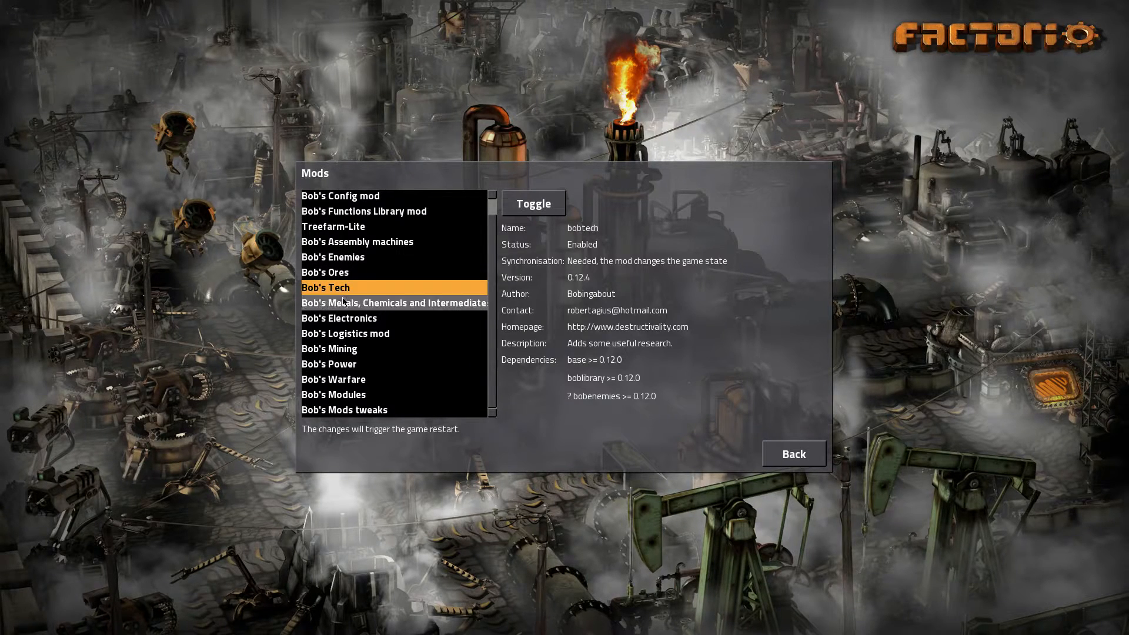
pyautogui.click(533, 202)
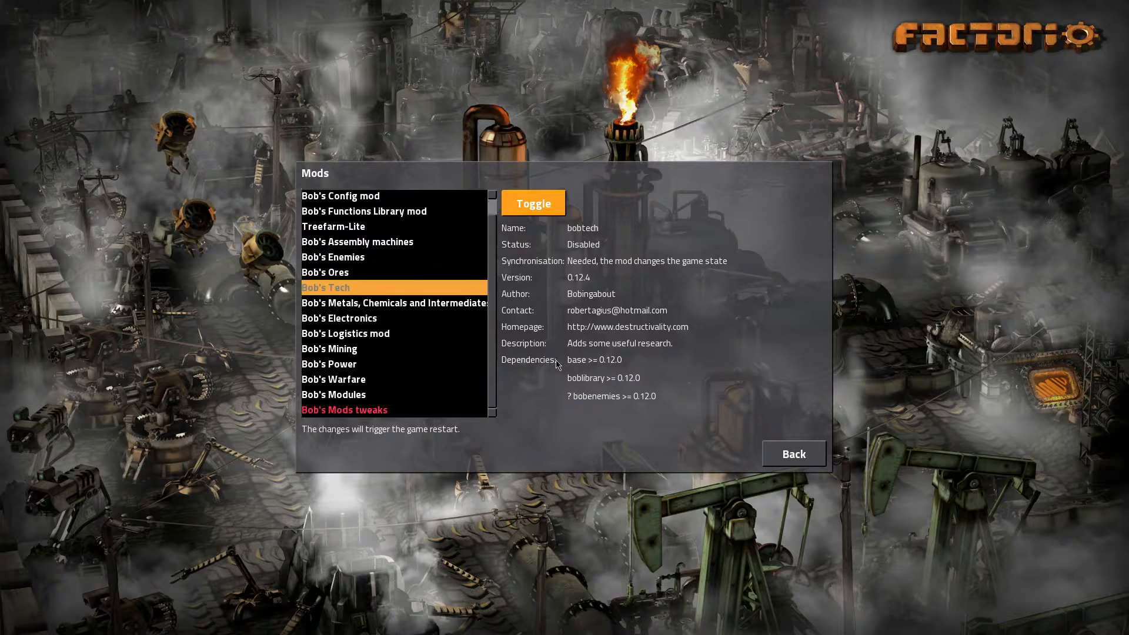
pyautogui.moveTo(440, 348)
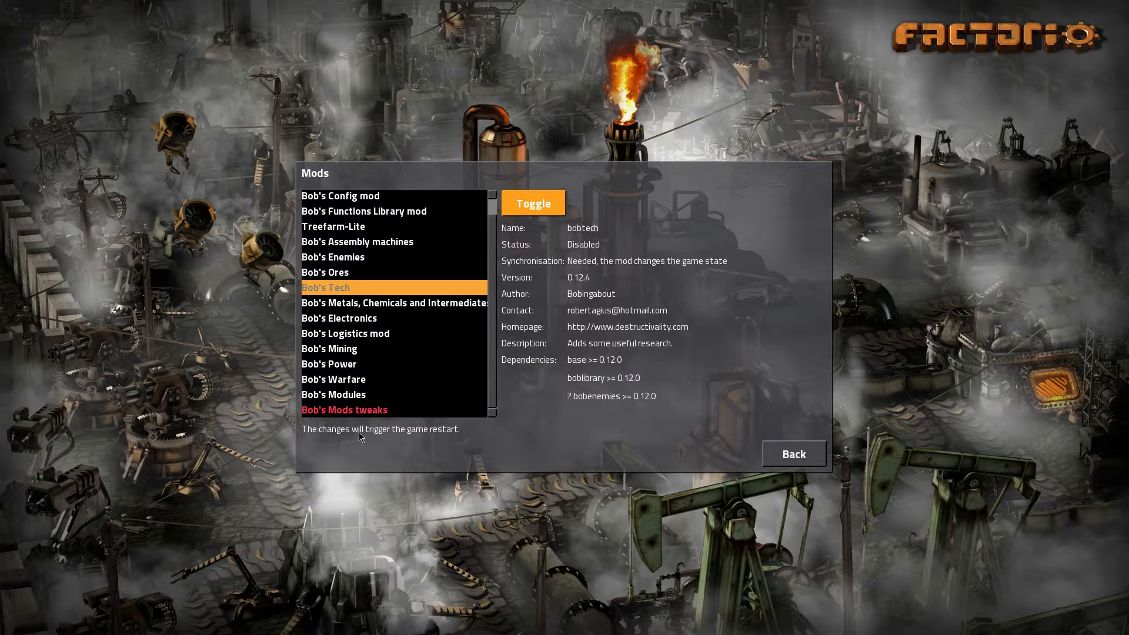
pyautogui.moveTo(475, 442)
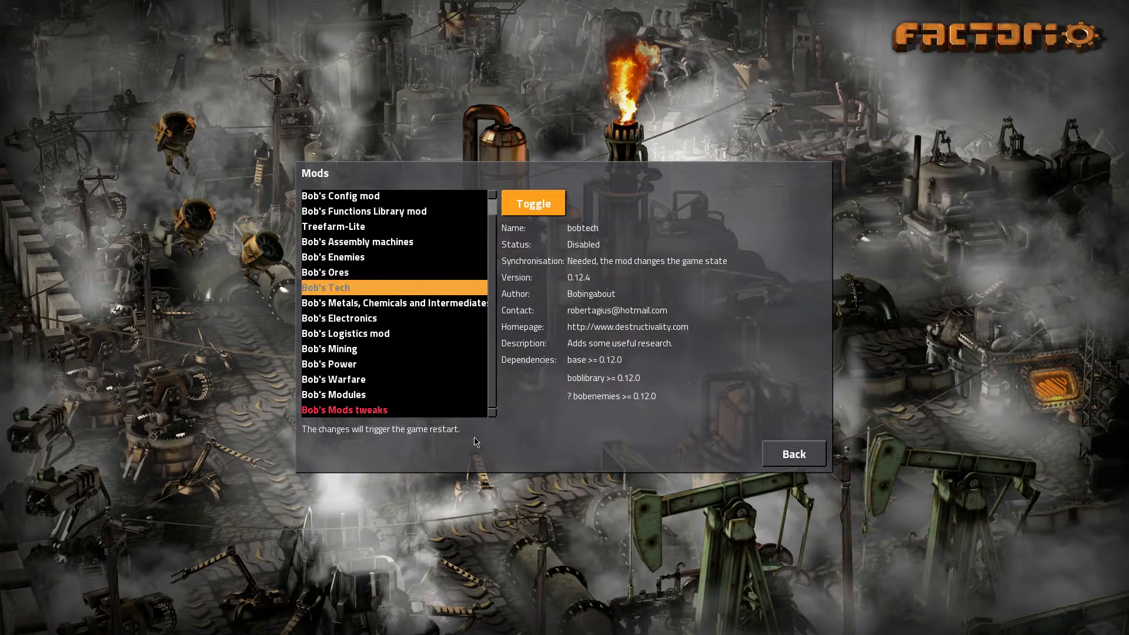
pyautogui.moveTo(679, 436)
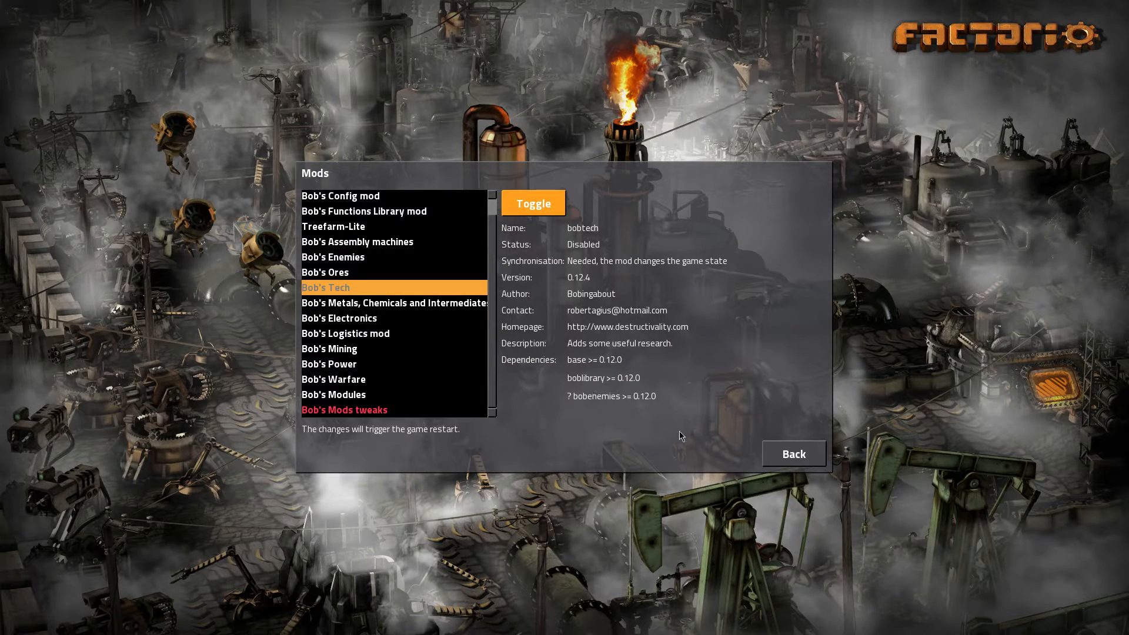
pyautogui.moveTo(687, 392)
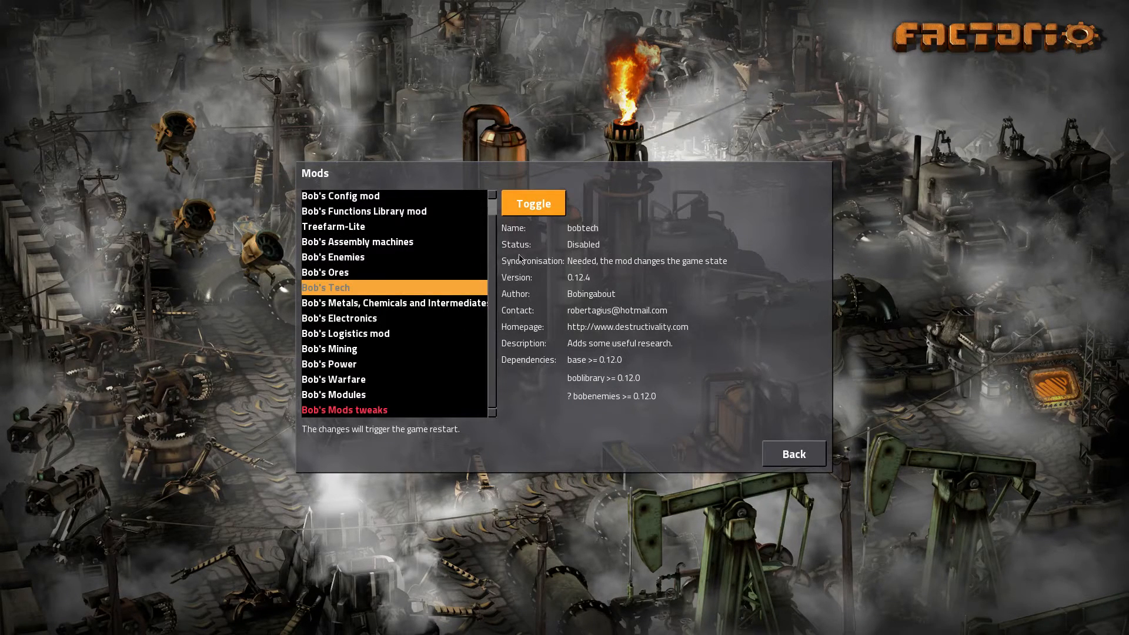
# Review the details of Bob's Enemies, Treefarm-Lite and Base Mod.
pyautogui.click(333, 256)
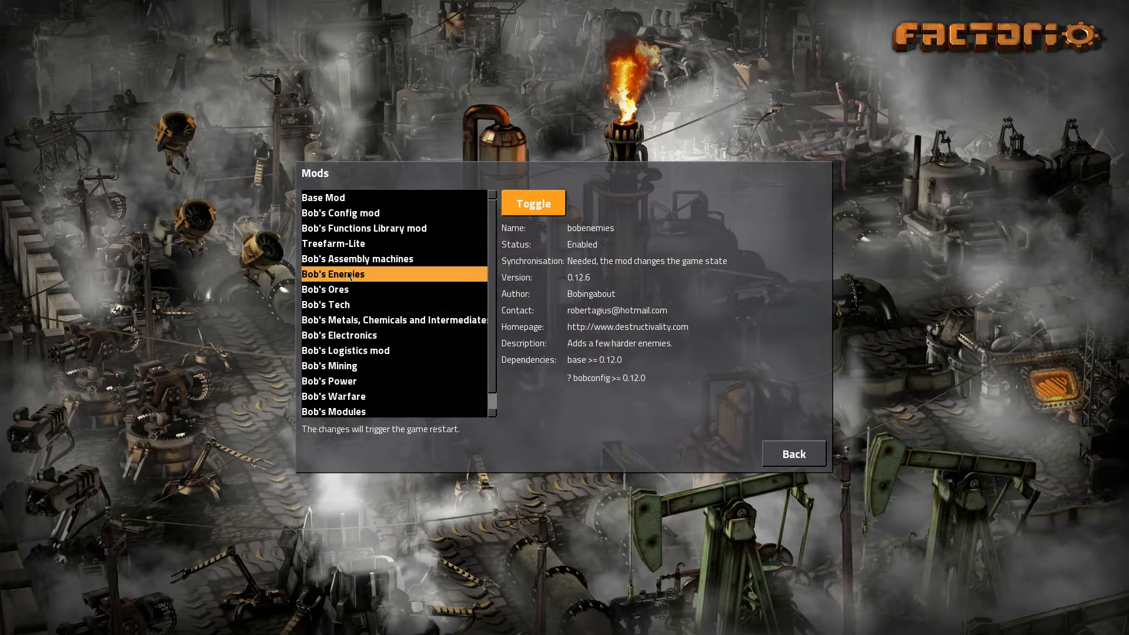
pyautogui.moveTo(348, 326)
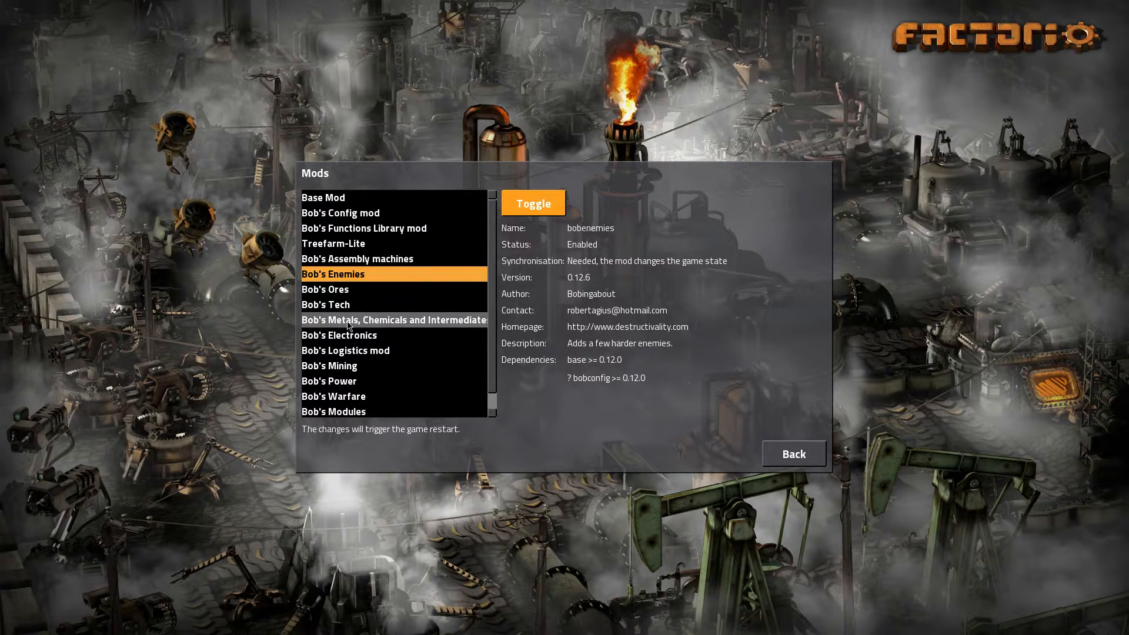
pyautogui.click(334, 244)
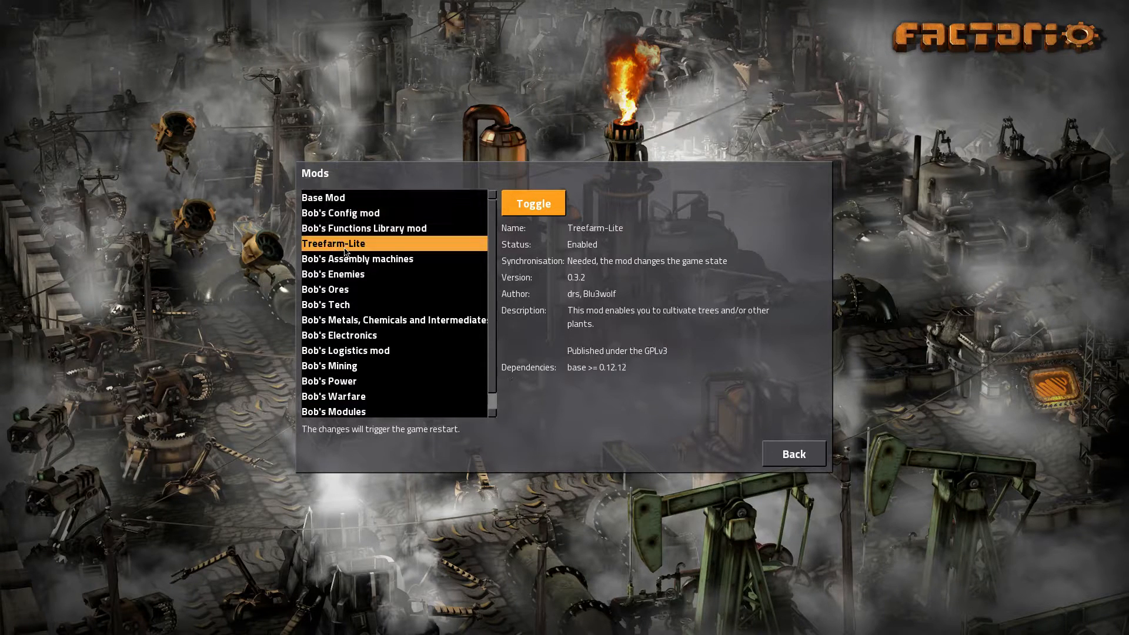
pyautogui.click(346, 198)
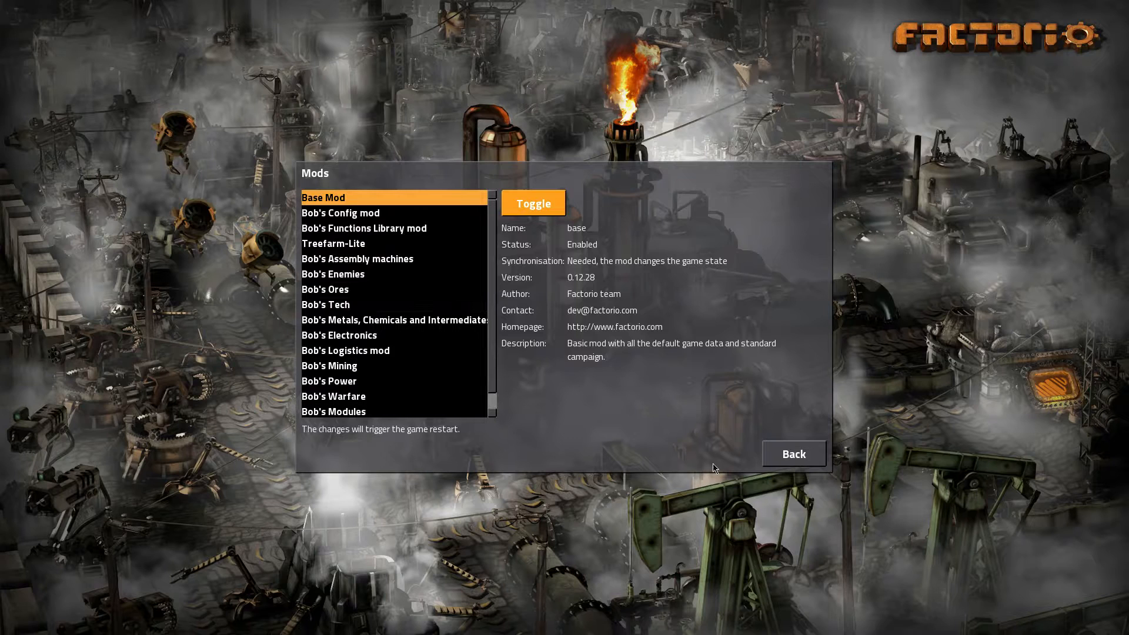
pyautogui.moveTo(616, 465)
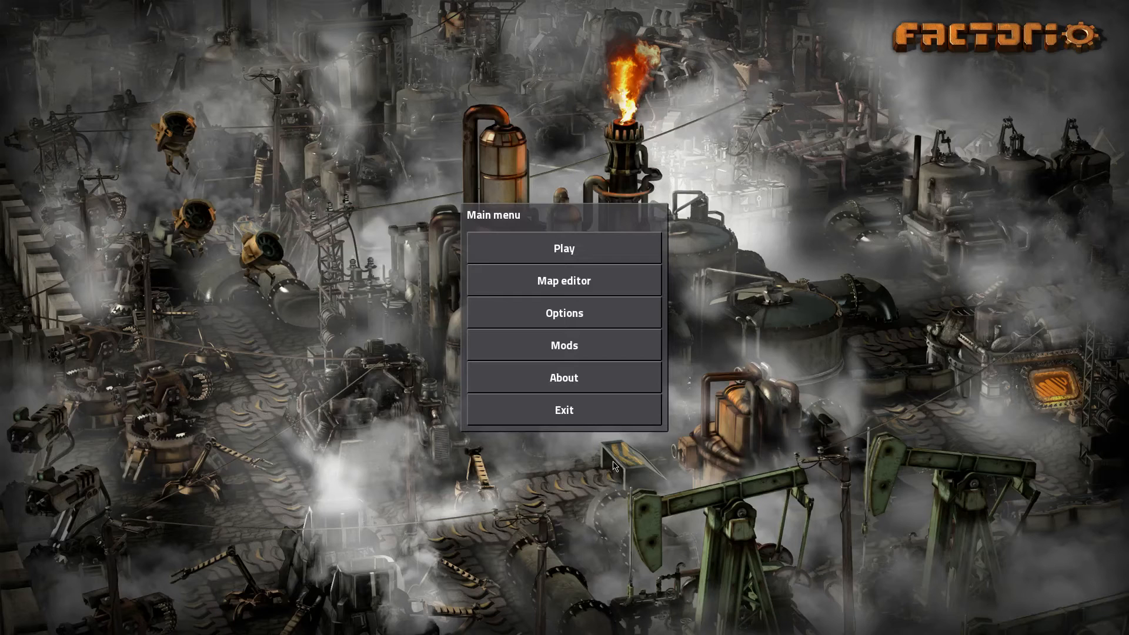
# Reopen the Mods list briefly and return to the main menu.
pyautogui.click(564, 346)
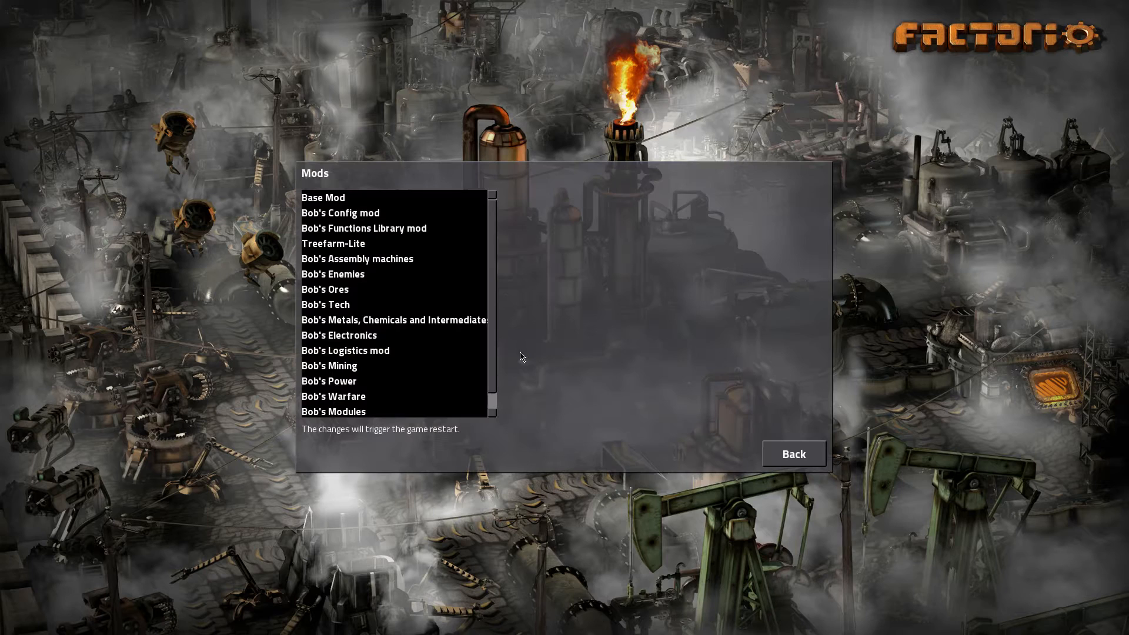
pyautogui.click(794, 454)
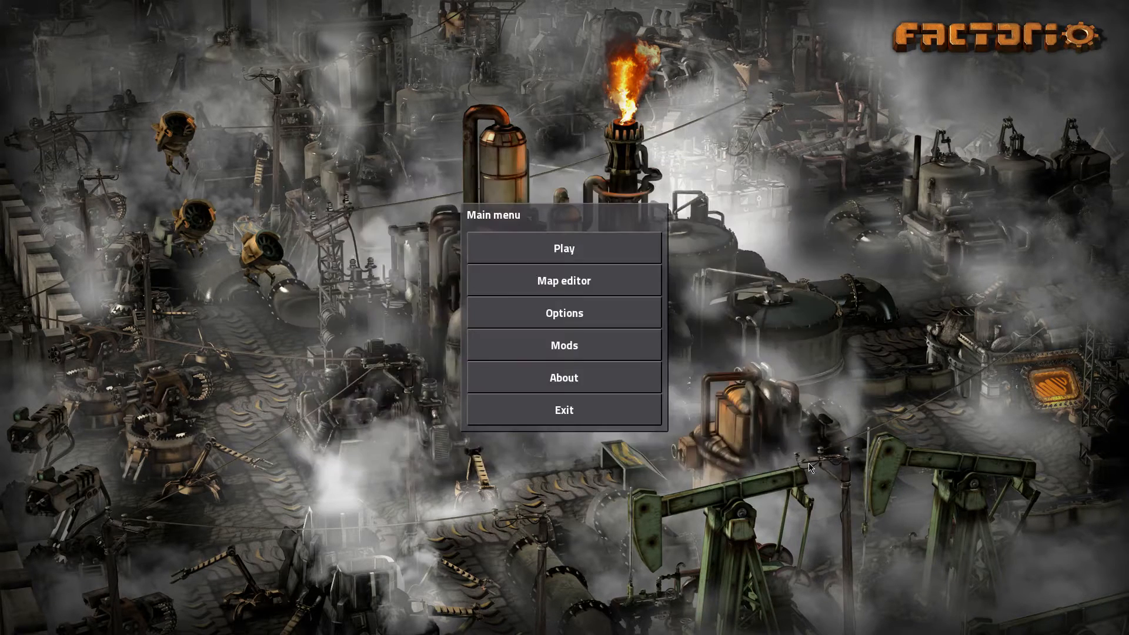